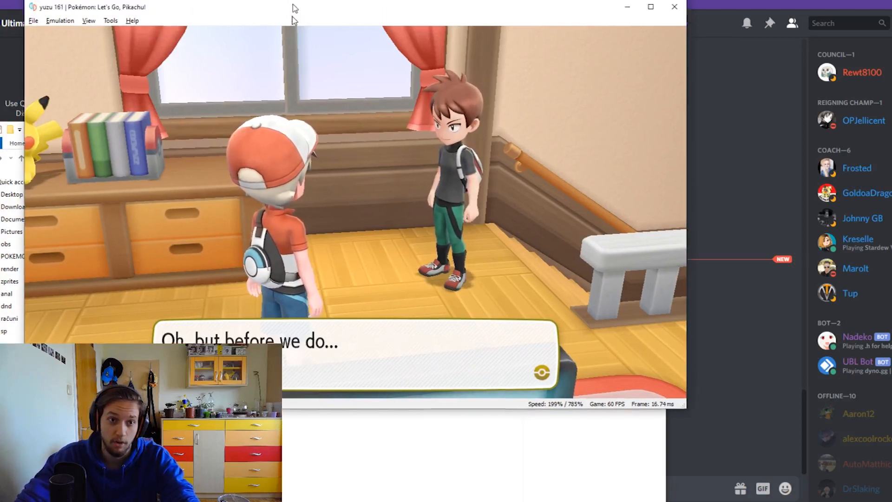
# Leave the running Let's Go, Pikachu! session and bring up the draft league team page in the browser
pyautogui.click(651, 7)
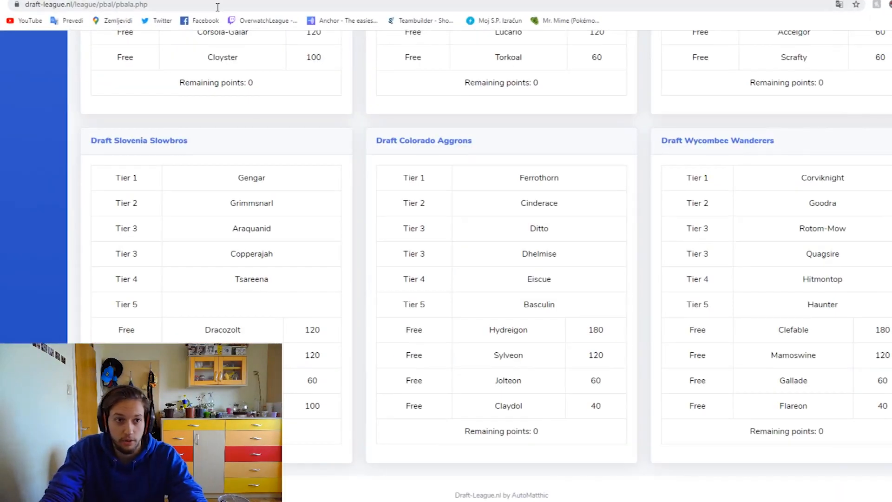
# Search 'yuzu' in the address bar, go to yuzu-emu.org, and skim its homepage
pyautogui.write('yuzu-emu.org')
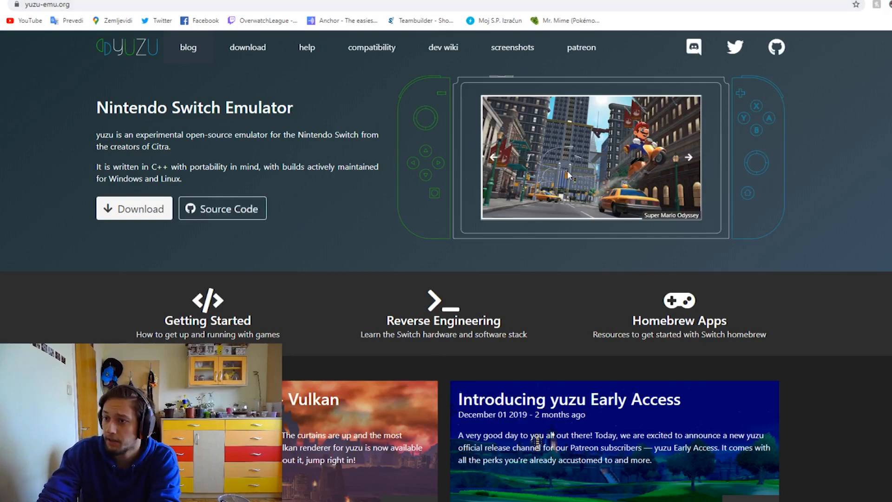
pyautogui.scroll(-3)
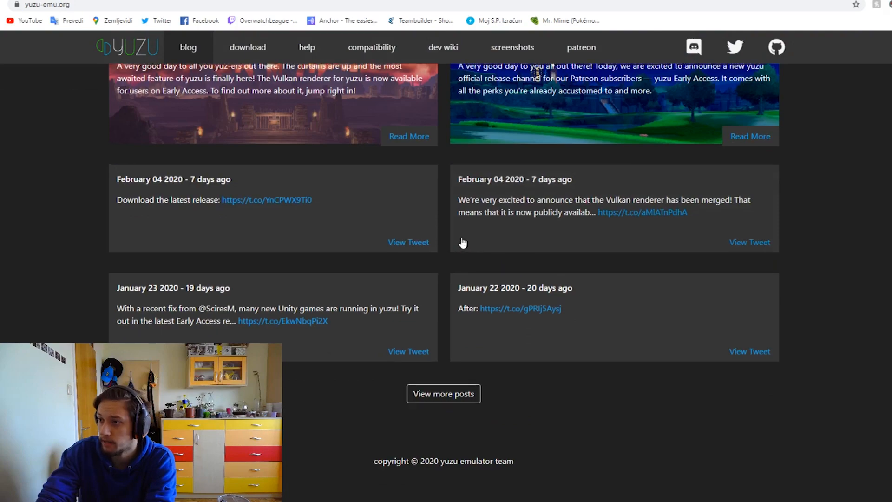
pyautogui.scroll(3)
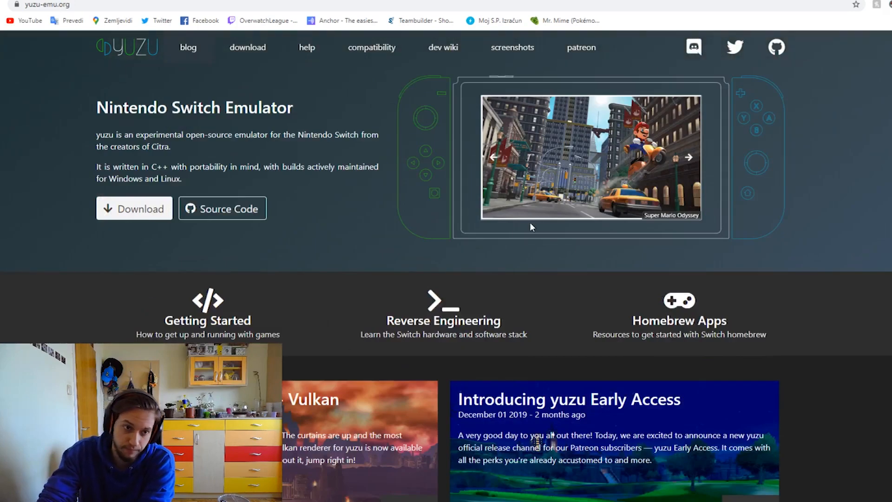
pyautogui.moveTo(458, 132)
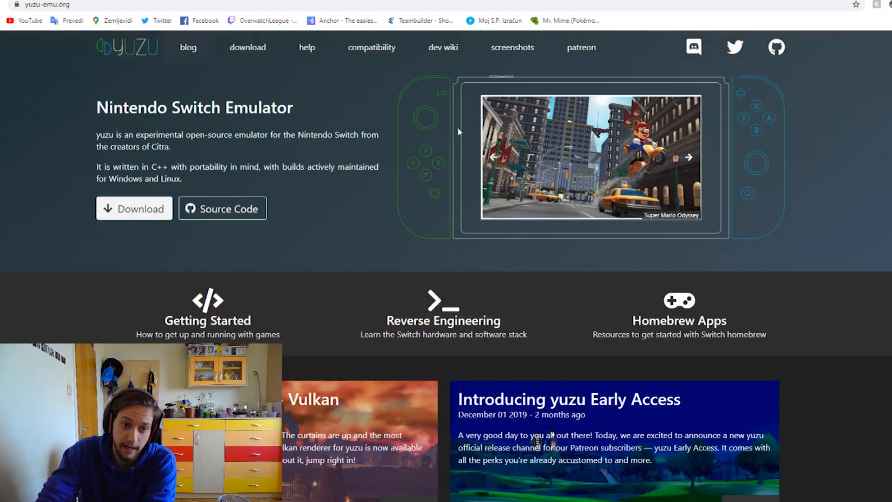
pyautogui.moveTo(135, 214)
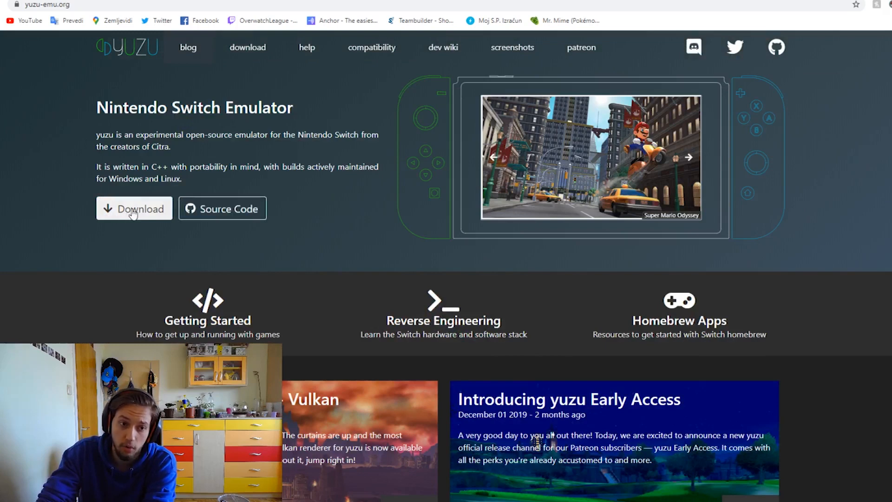
# Search the Game Compatibility List for 'poke', finding Let's Go, Eevee! rated Okay
pyautogui.click(372, 48)
pyautogui.write('poke')
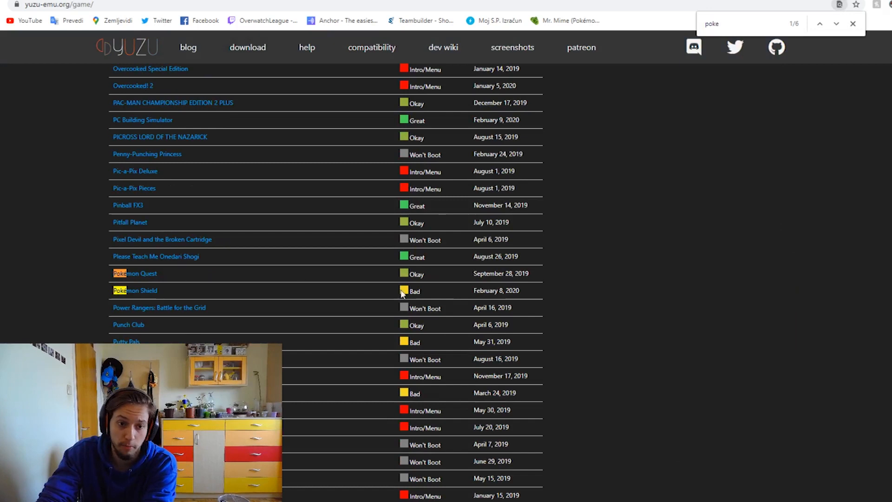
pyautogui.moveTo(238, 297)
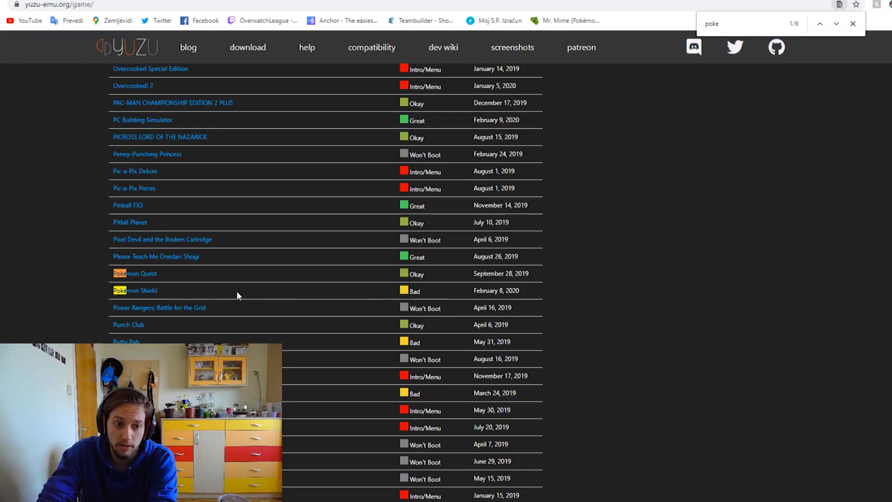
pyautogui.moveTo(397, 289)
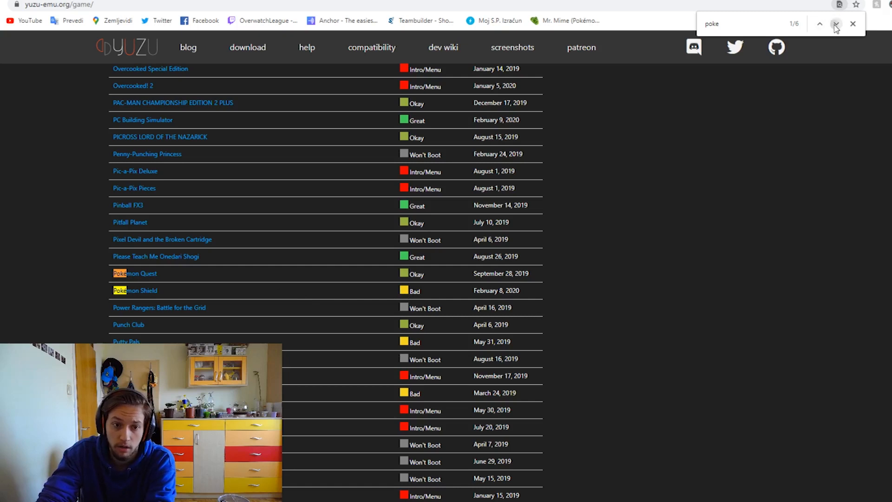
pyautogui.click(837, 24)
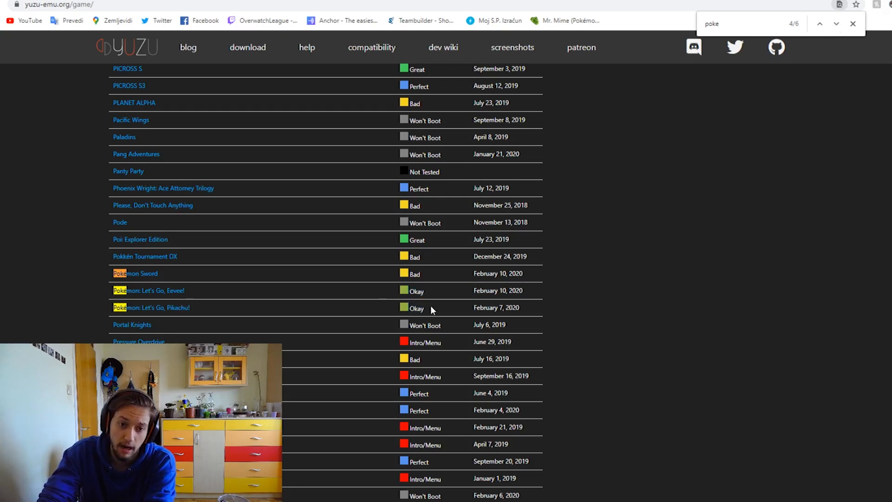
pyautogui.moveTo(421, 307)
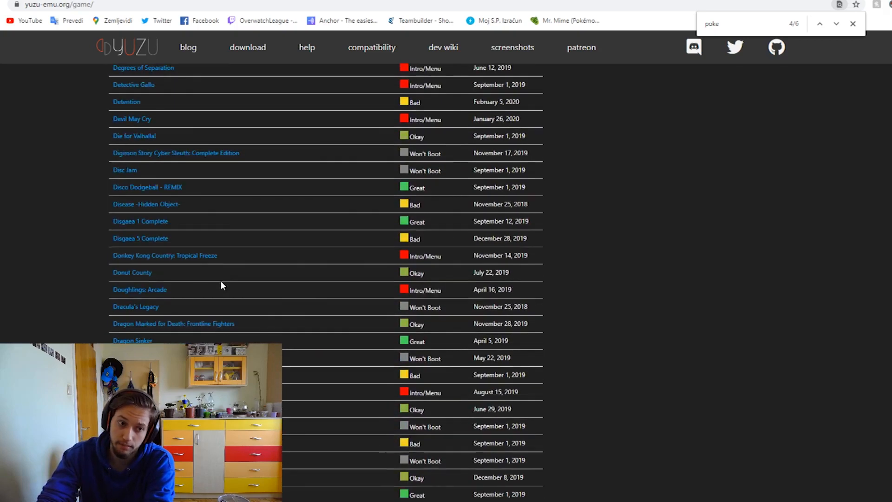
pyautogui.scroll(-3)
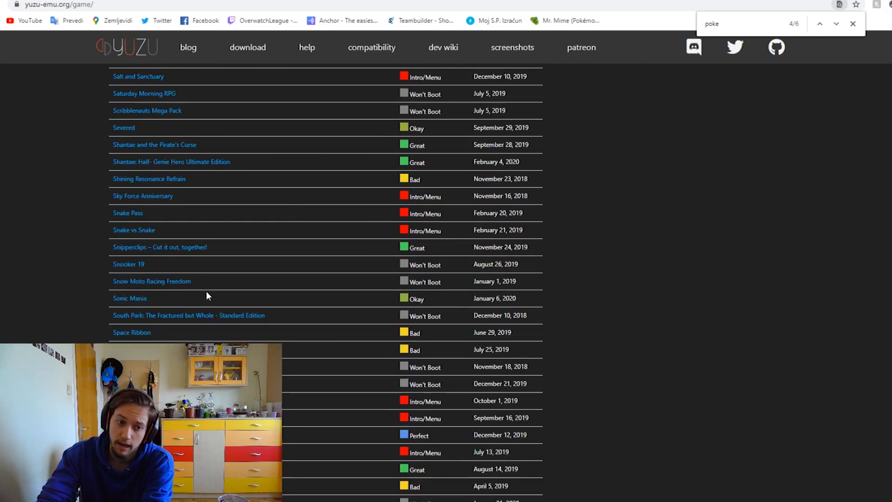
pyautogui.scroll(-3)
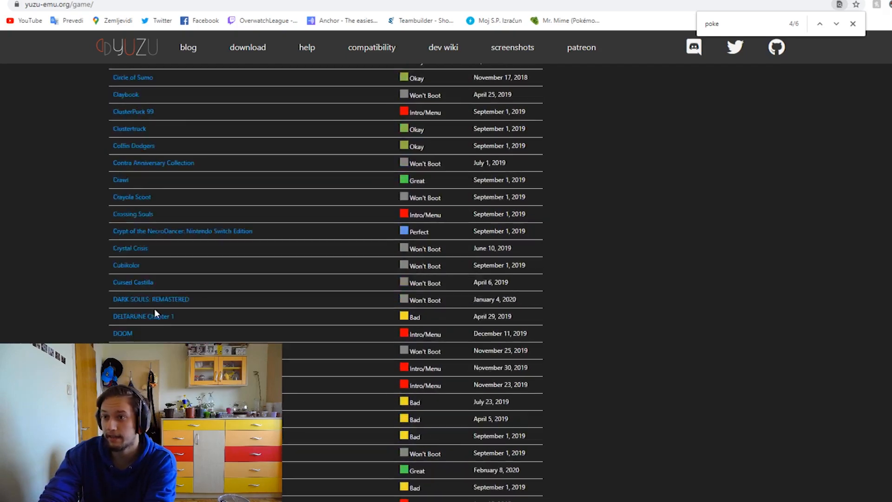
pyautogui.scroll(-3)
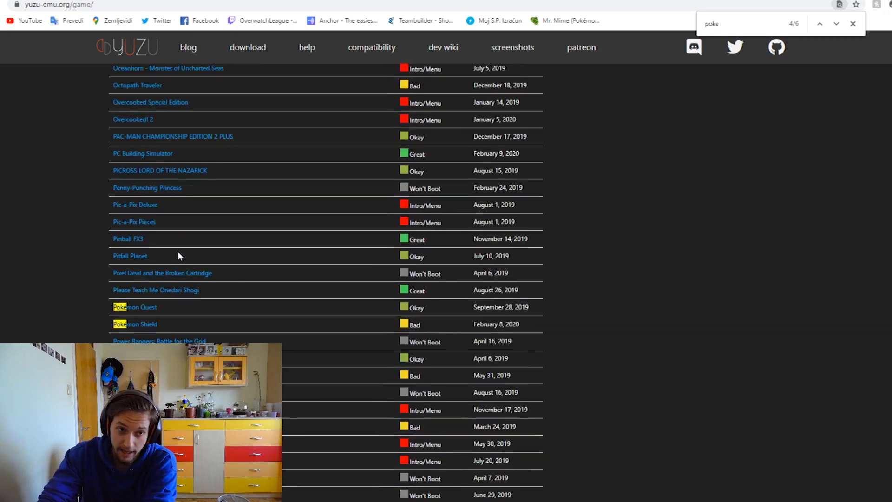
pyautogui.scroll(3)
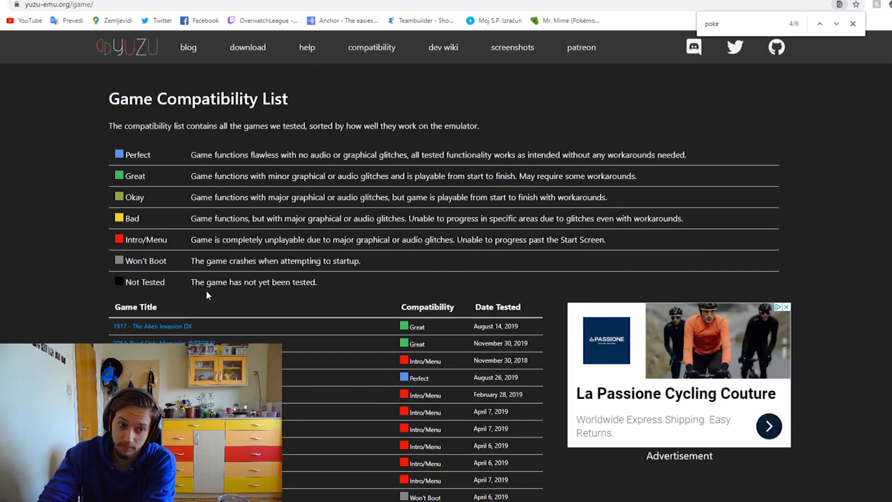
# Scroll through the compatibility list, then bring up File Explorer on the YT CHANNEL folder
pyautogui.scroll(-3)
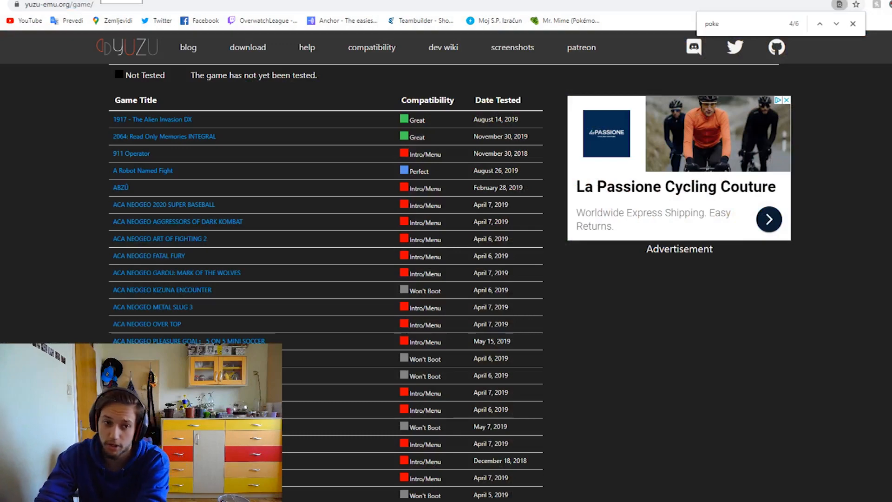
pyautogui.scroll(-3)
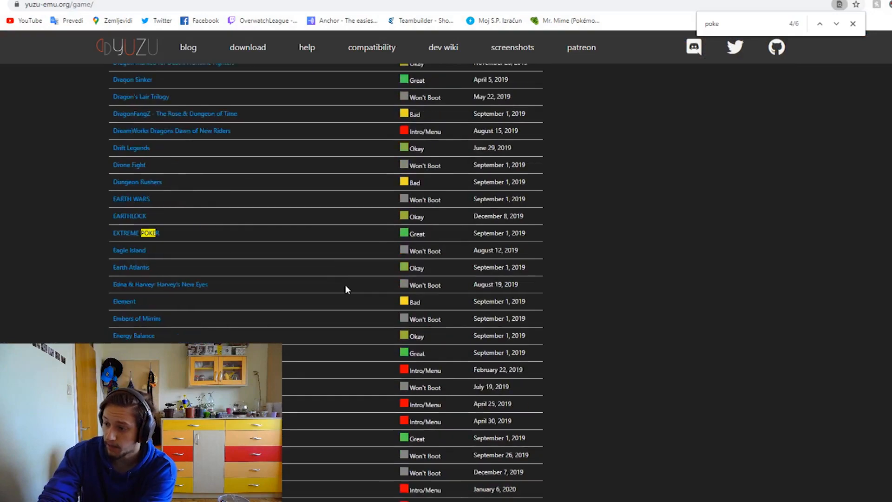
pyautogui.scroll(-3)
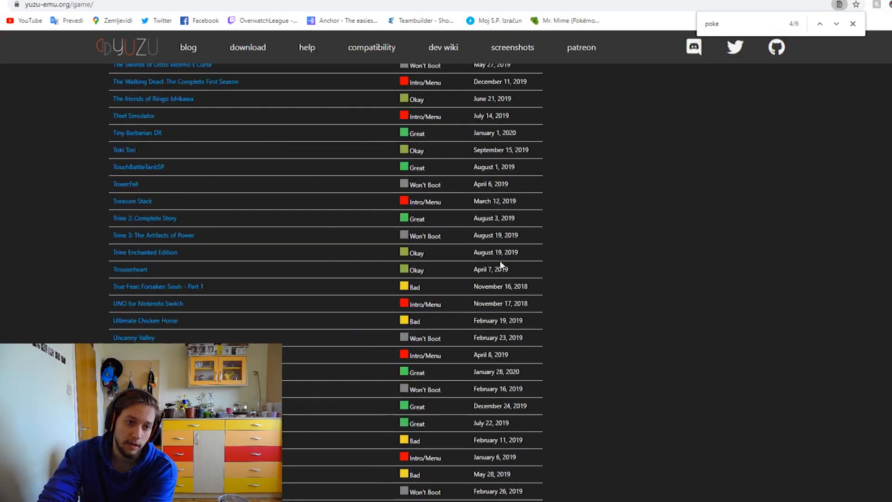
pyautogui.scroll(3)
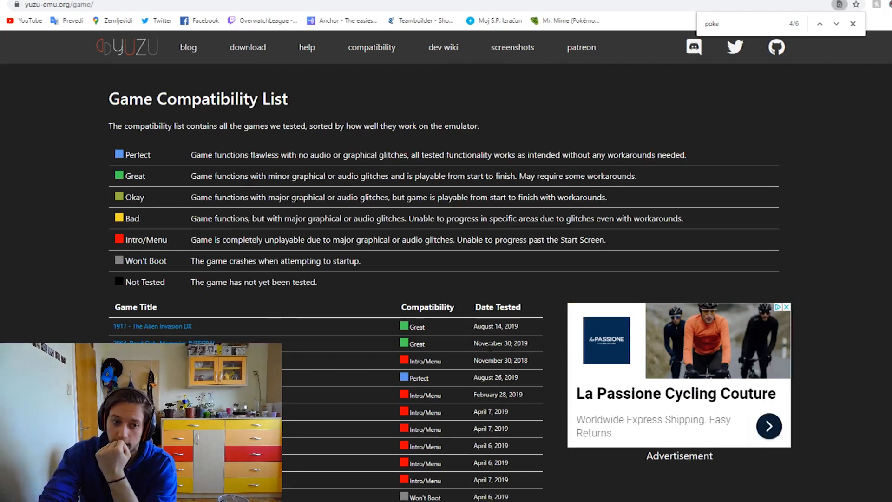
pyautogui.scroll(-3)
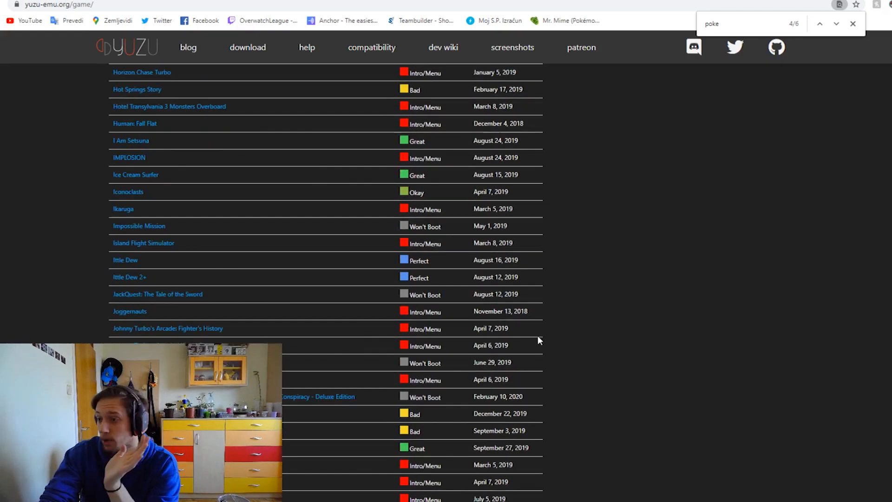
pyautogui.moveTo(544, 341)
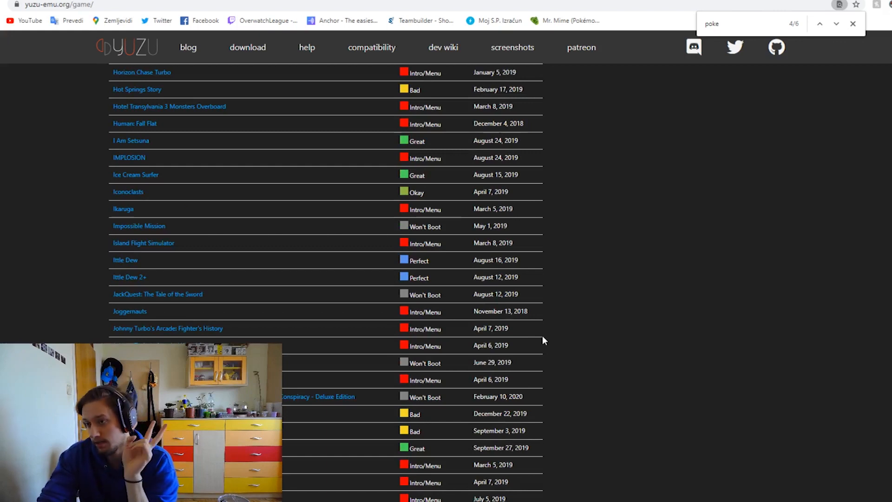
pyautogui.scroll(3)
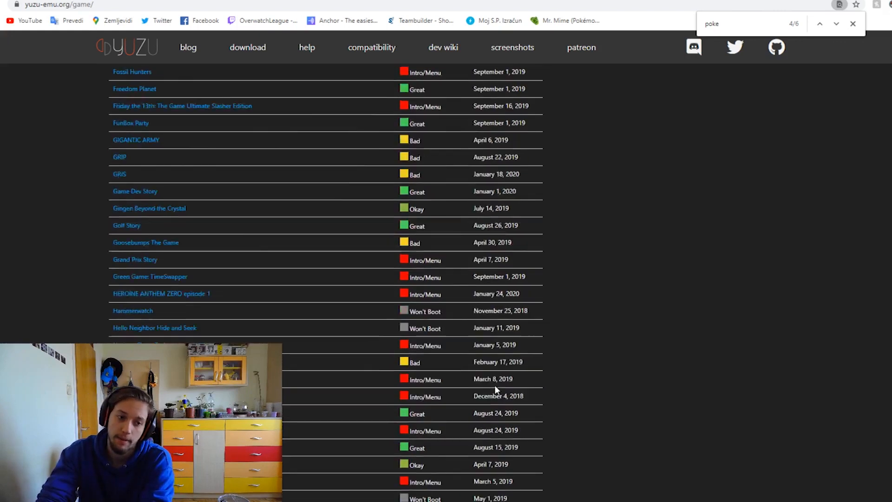
pyautogui.scroll(-3)
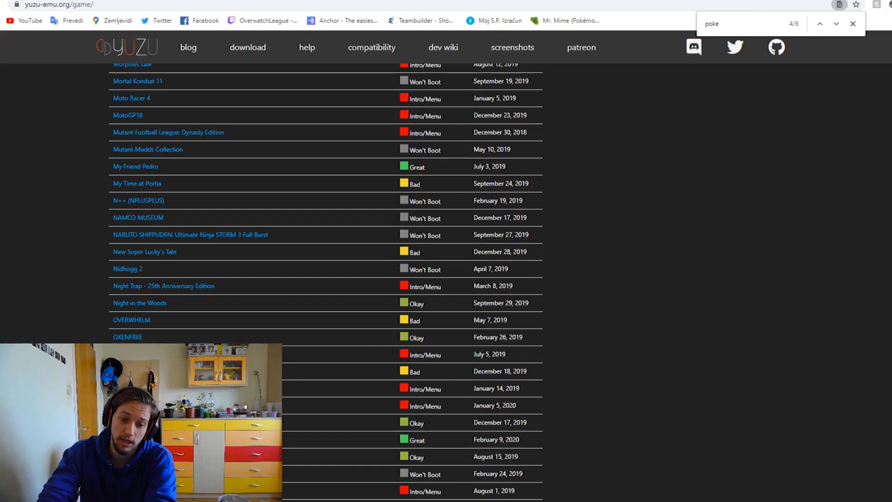
pyautogui.scroll(-3)
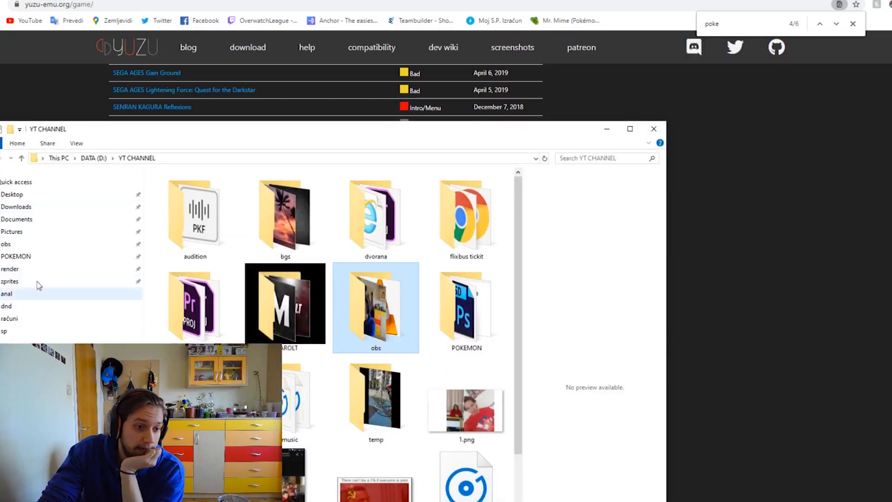
# Browse the D: pokemon randomizer folder into hactool v3, then return to gen 8
pyautogui.click(93, 158)
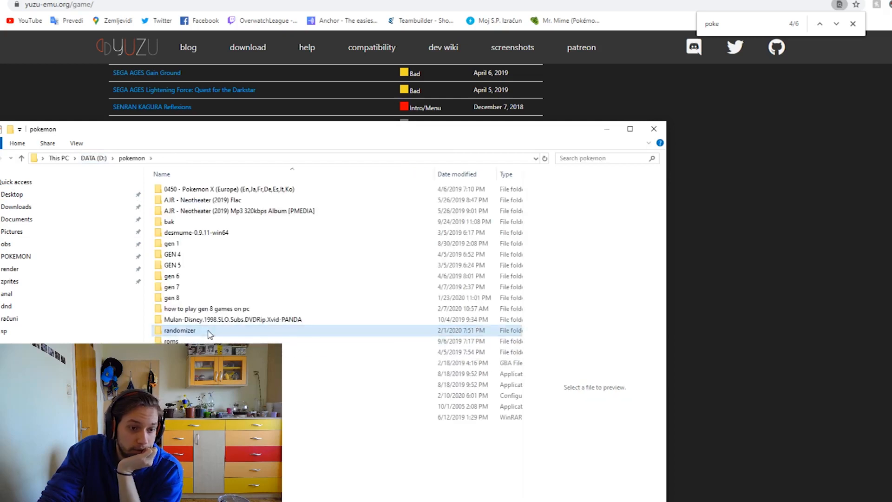
pyautogui.doubleClick(179, 331)
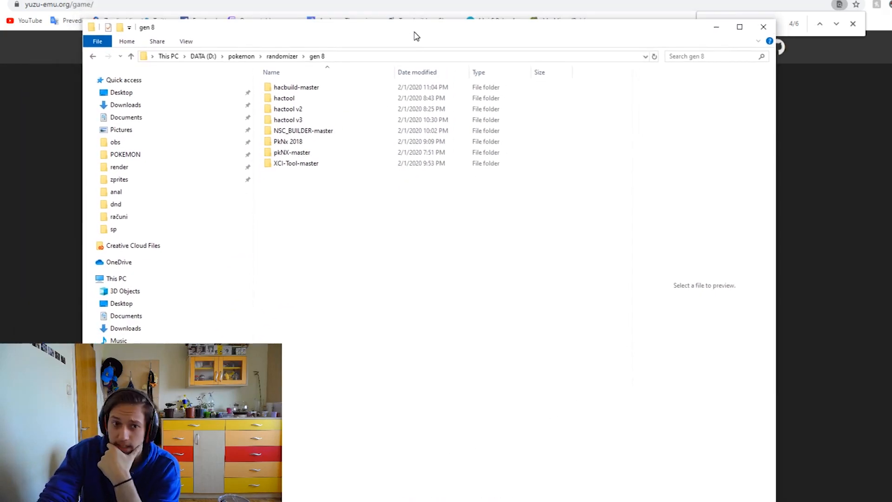
pyautogui.doubleClick(287, 119)
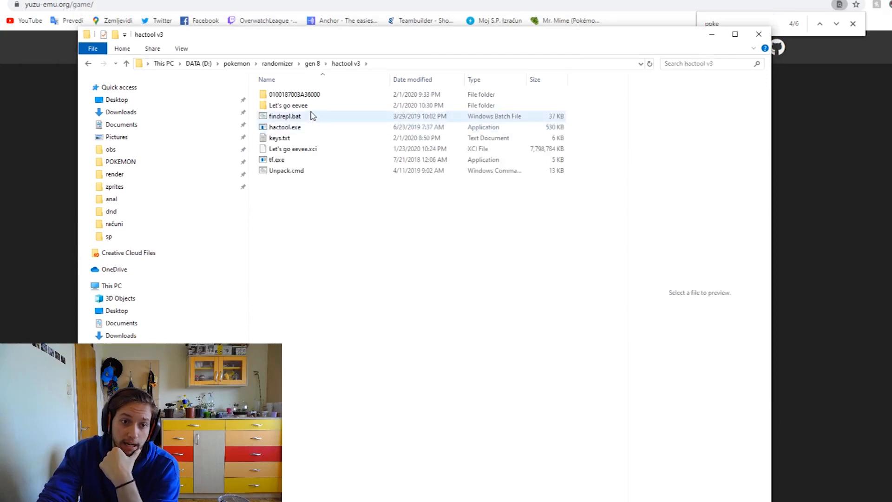
pyautogui.click(287, 105)
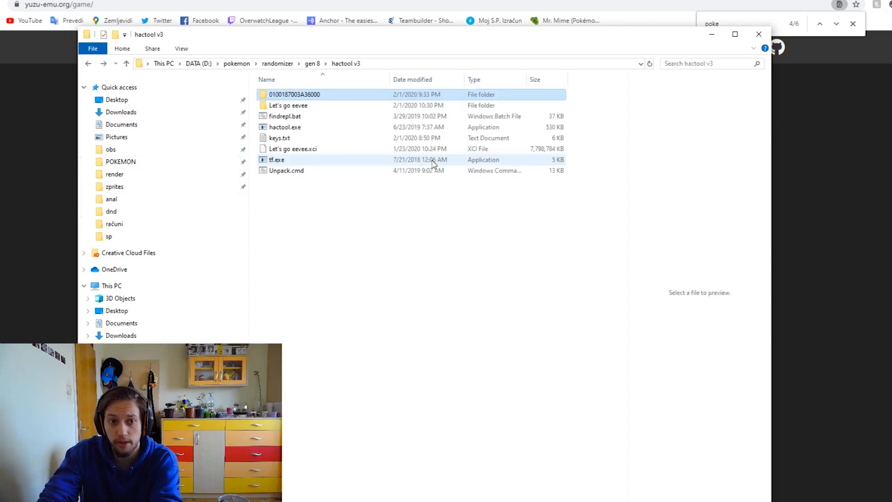
pyautogui.click(419, 211)
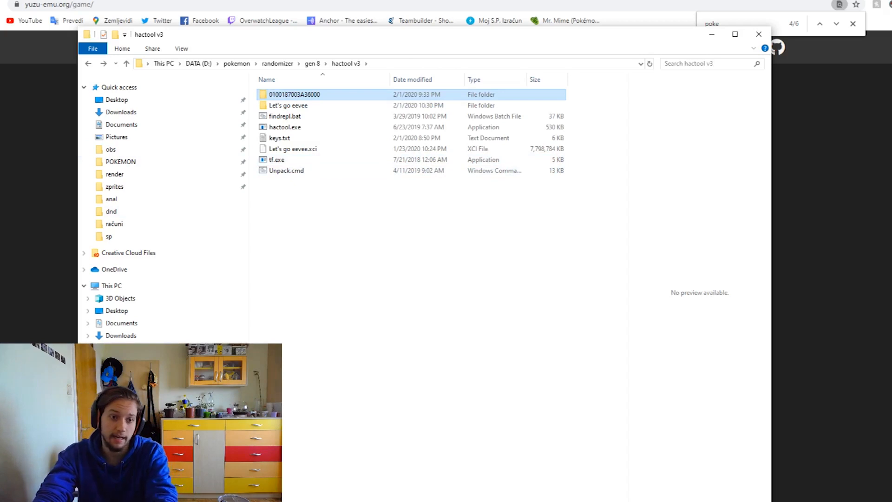
pyautogui.click(312, 64)
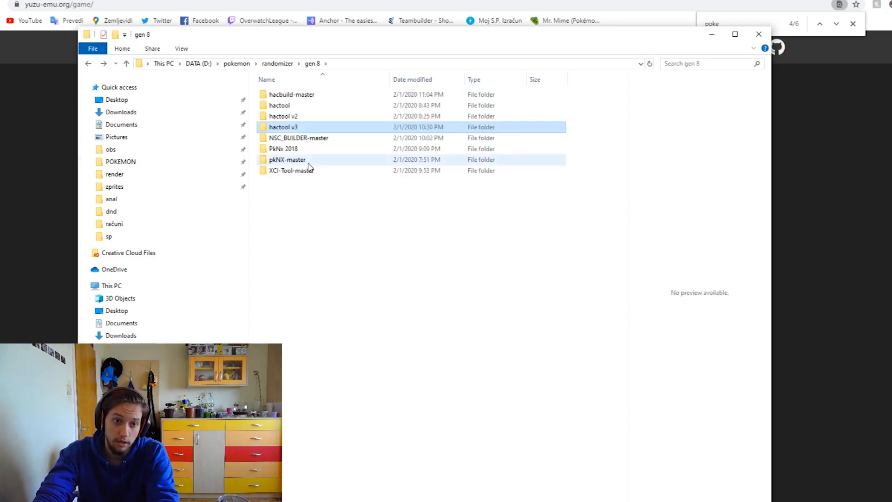
# Check PkNx 2018, then browse hactool v3 to the extracted Let's go eevee romfs folder
pyautogui.click(295, 149)
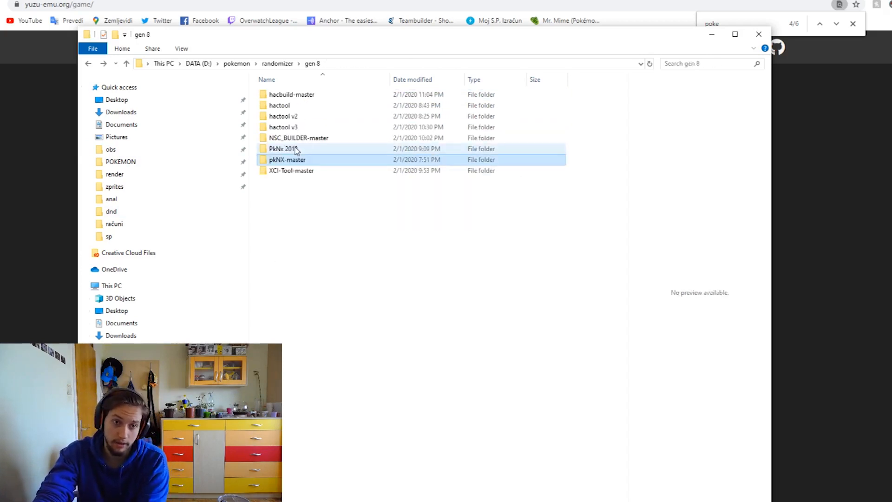
pyautogui.doubleClick(283, 148)
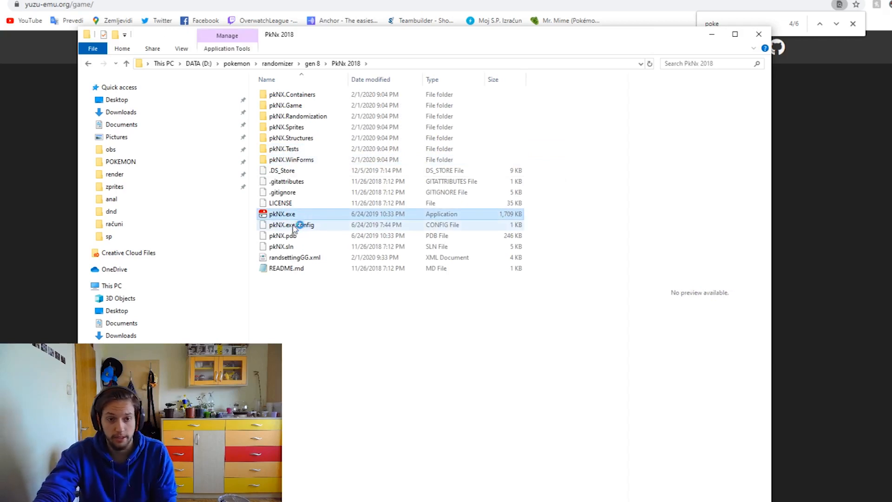
pyautogui.doubleClick(281, 214)
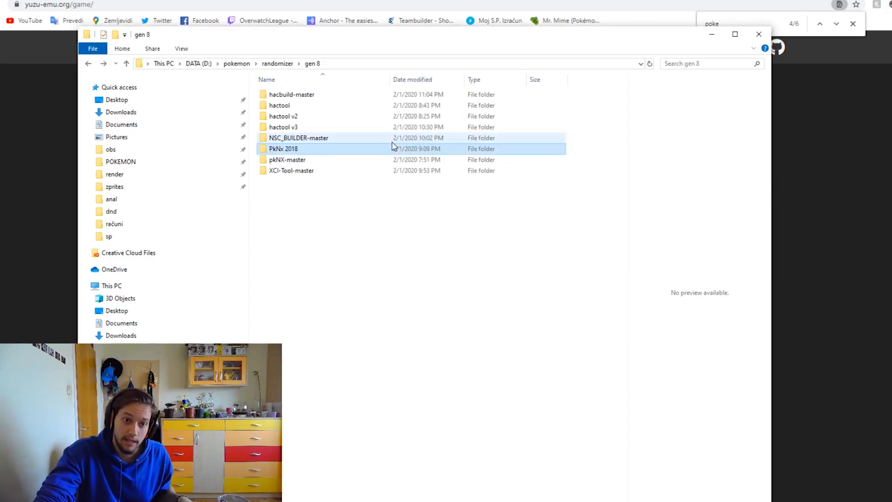
pyautogui.doubleClick(284, 127)
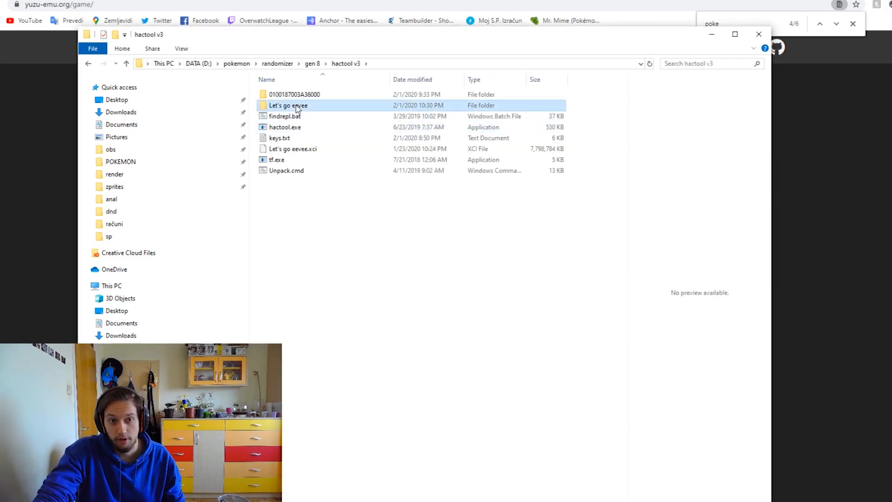
pyautogui.doubleClick(288, 105)
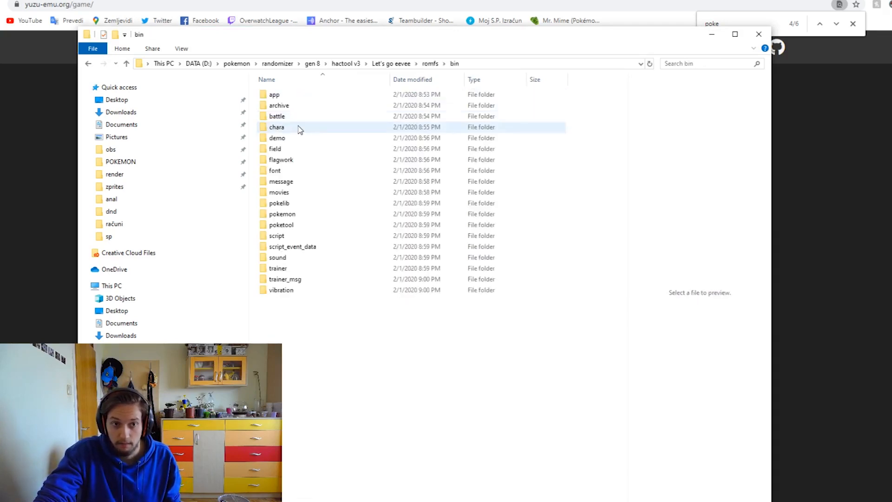
pyautogui.press('ctrl+a')
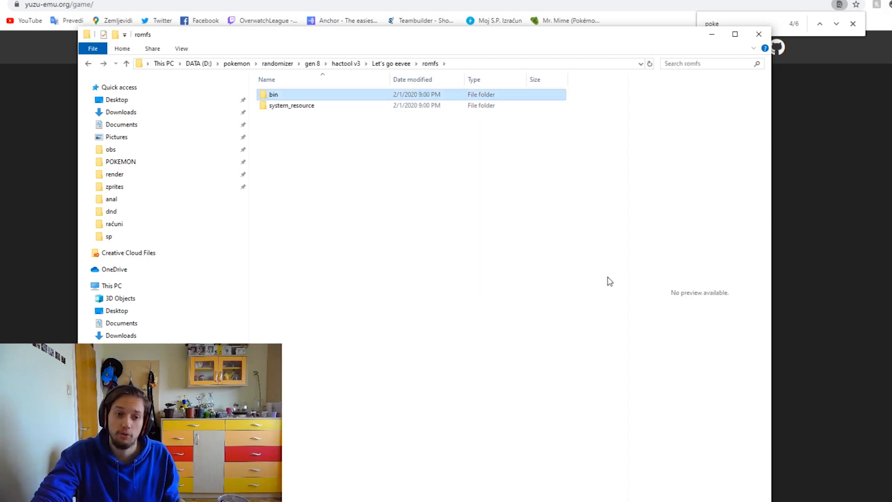
pyautogui.moveTo(757, 261)
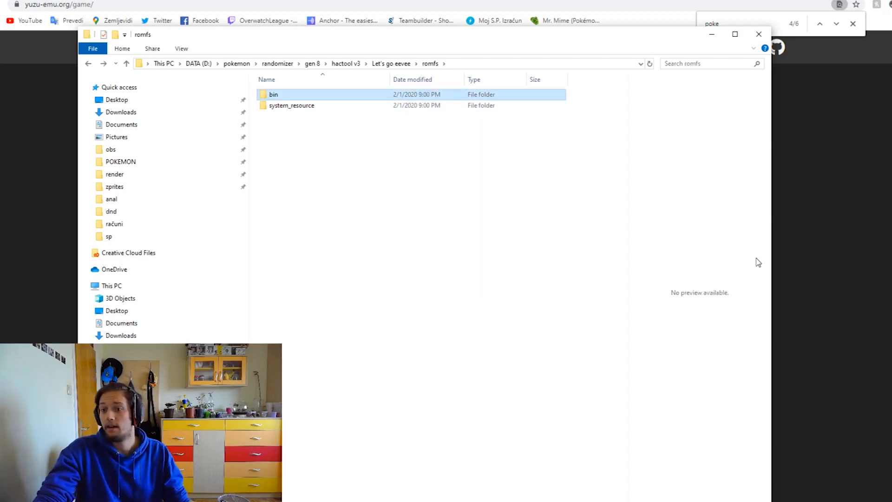
pyautogui.moveTo(696, 257)
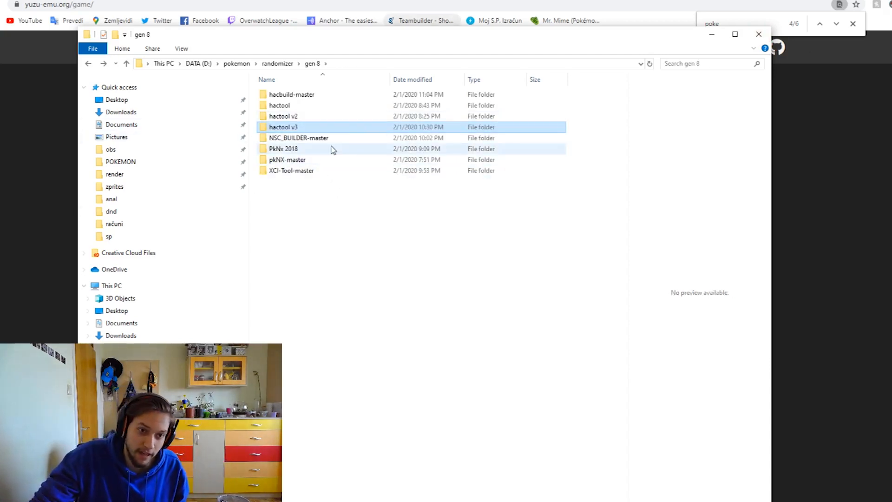
pyautogui.doubleClick(299, 138)
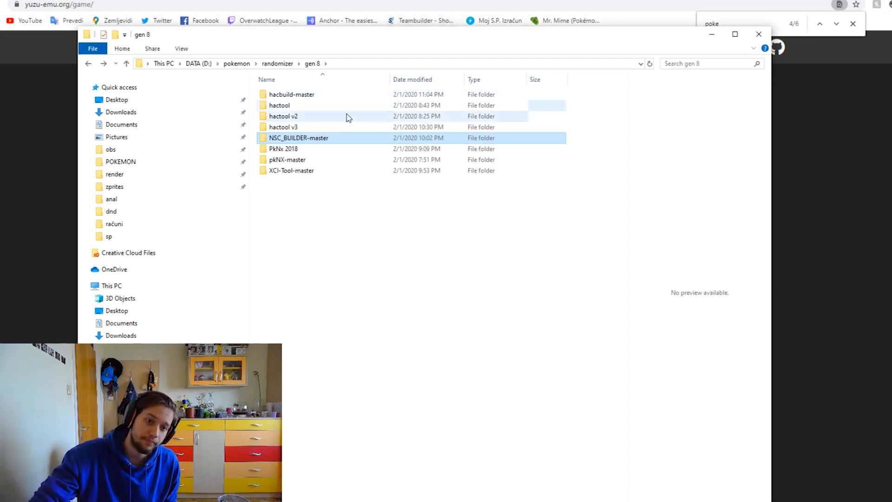
# Launch pkNX, inspect Lt. Surge - 015's team, randomizer options and moves, then close it
pyautogui.doubleClick(283, 149)
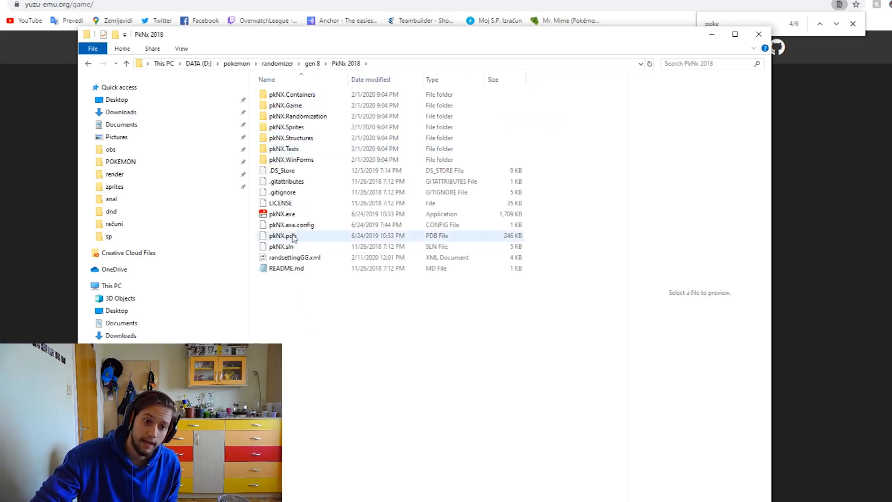
pyautogui.doubleClick(281, 214)
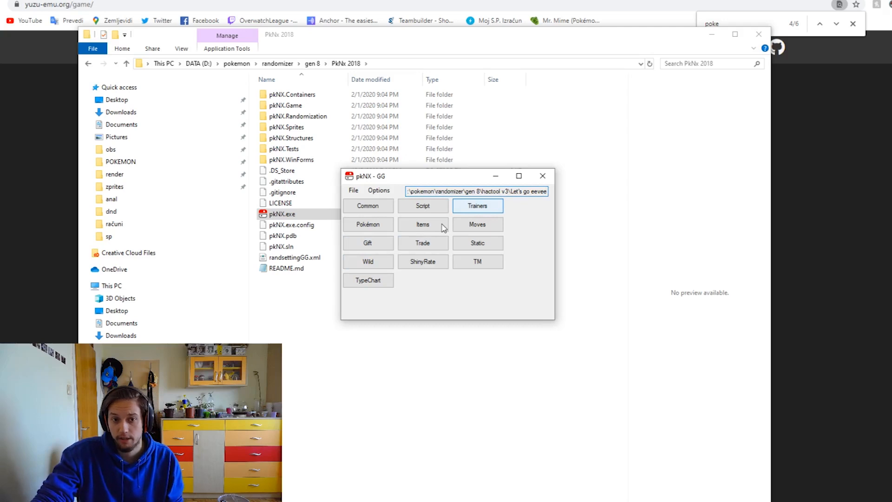
pyautogui.click(478, 206)
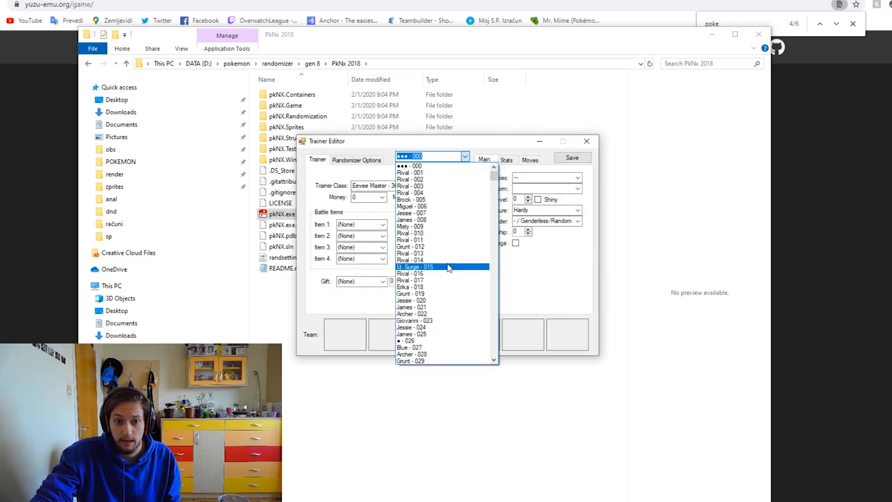
pyautogui.click(416, 267)
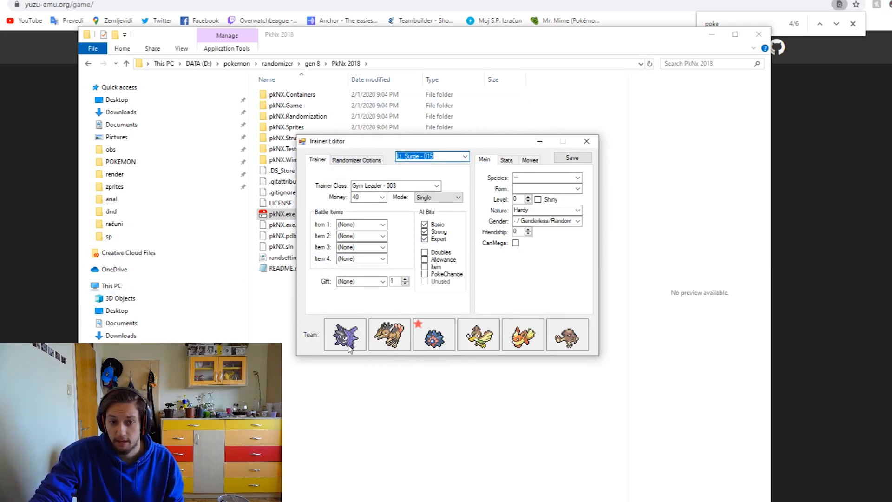
pyautogui.moveTo(595, 295)
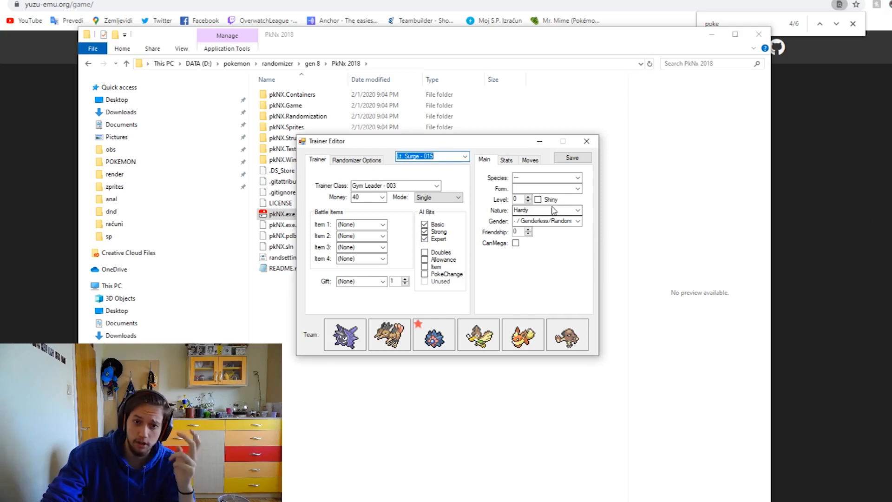
pyautogui.click(357, 159)
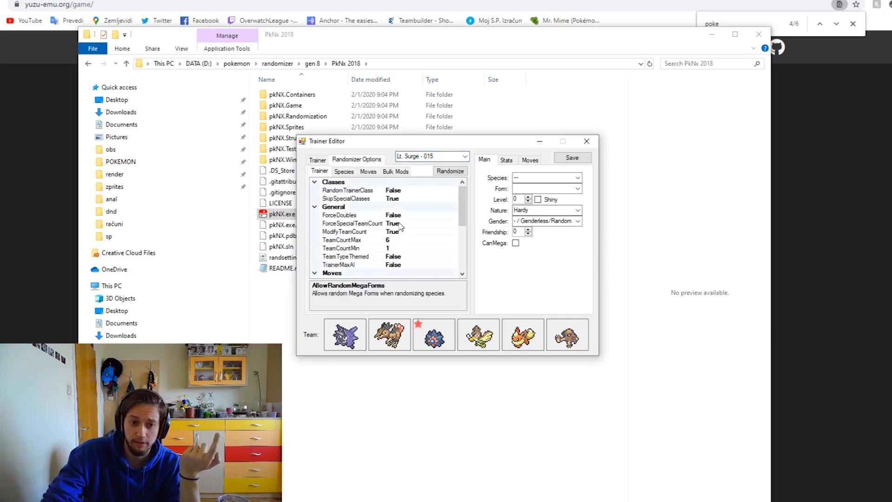
pyautogui.click(530, 159)
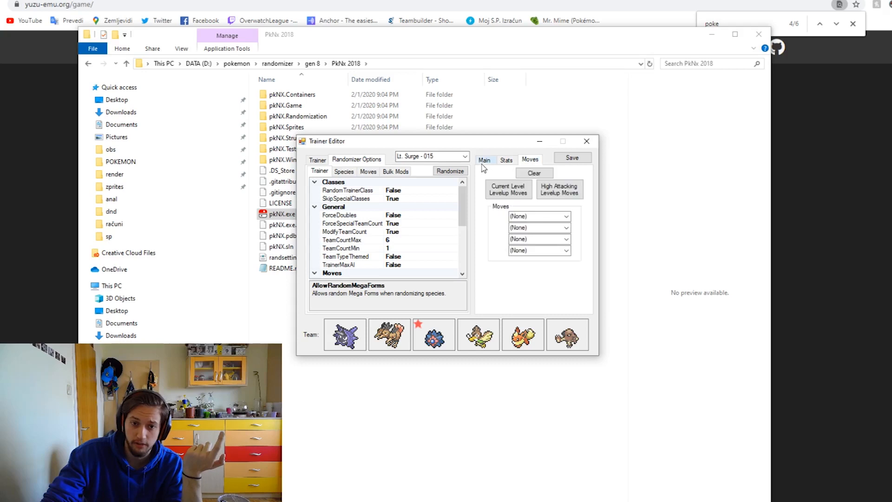
pyautogui.click(587, 142)
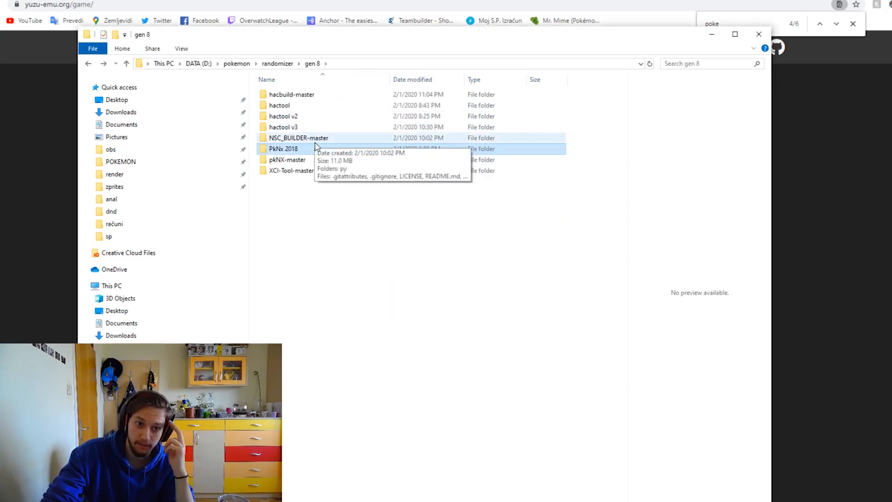
pyautogui.doubleClick(283, 126)
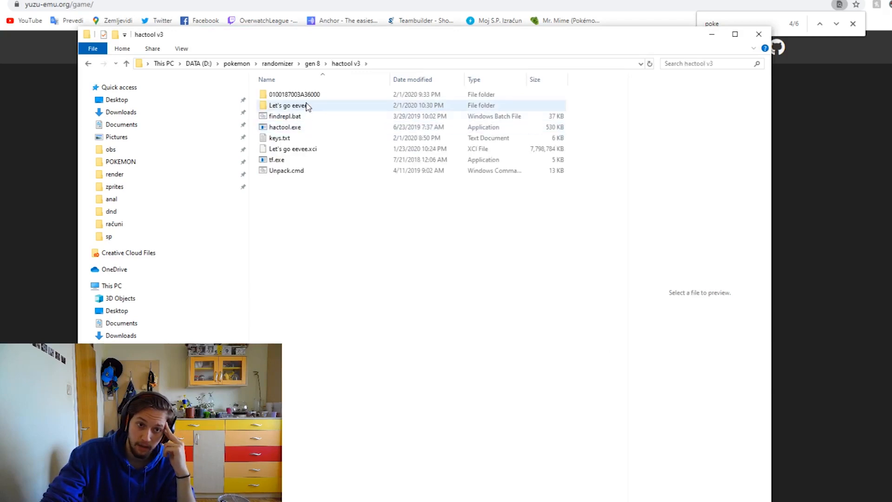
pyautogui.click(292, 94)
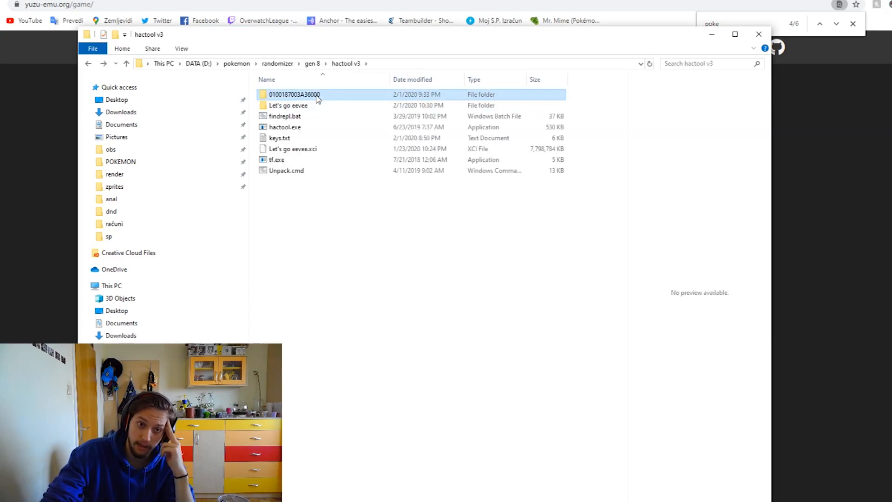
pyautogui.doubleClick(296, 94)
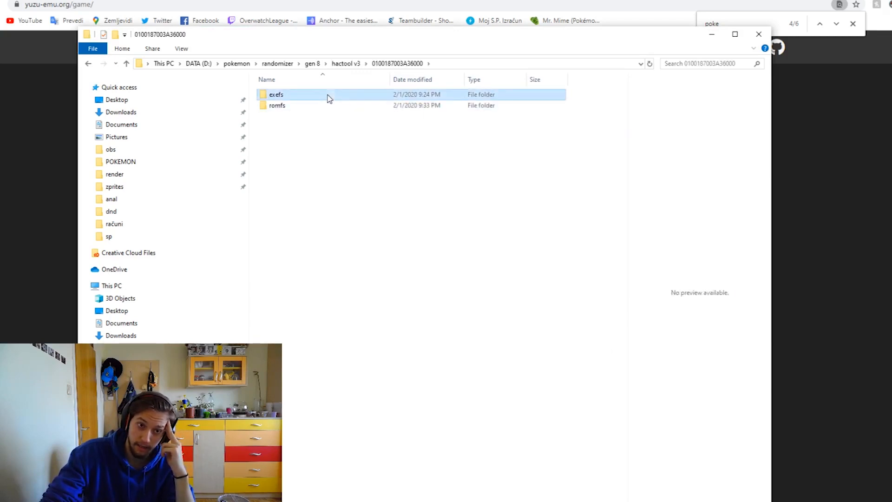
pyautogui.doubleClick(277, 106)
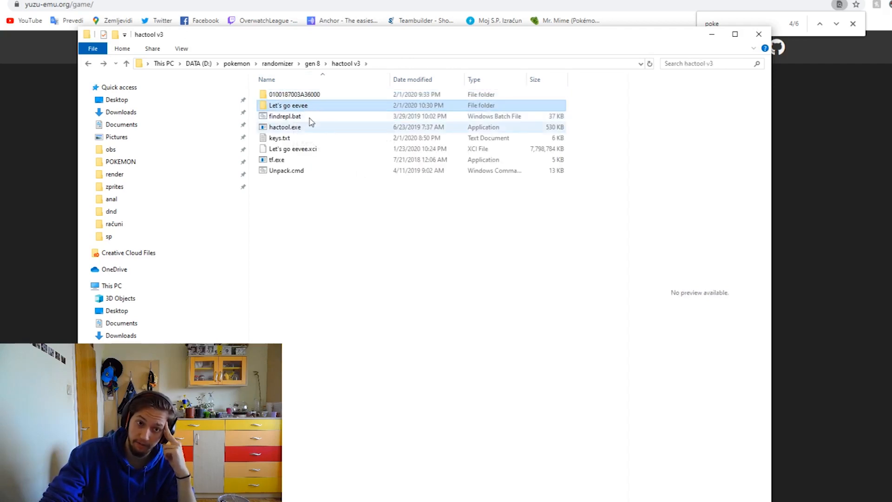
pyautogui.doubleClick(287, 106)
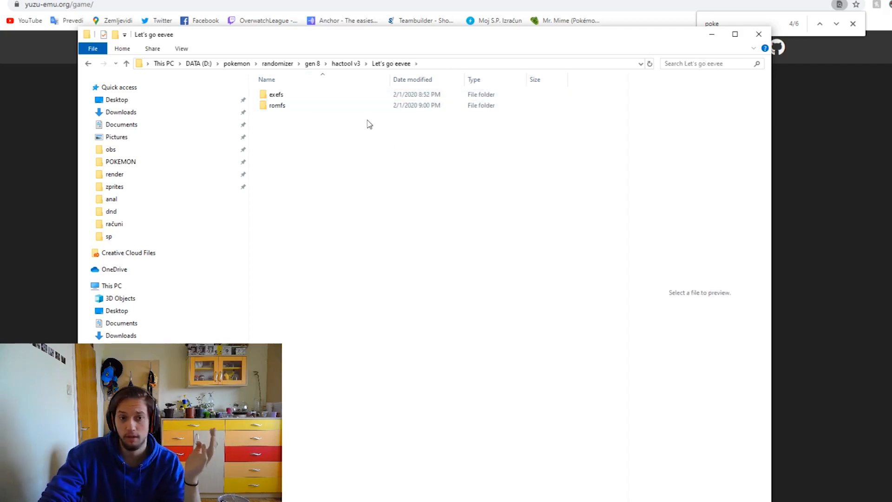
pyautogui.doubleClick(276, 106)
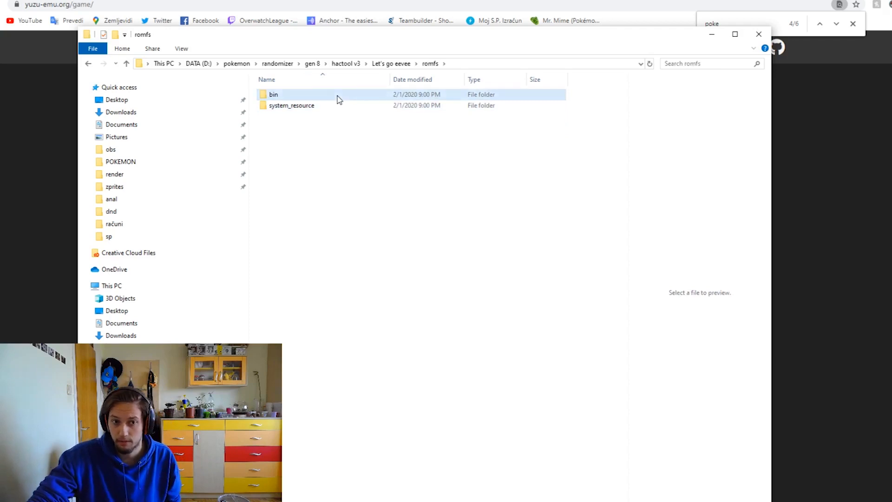
pyautogui.doubleClick(274, 94)
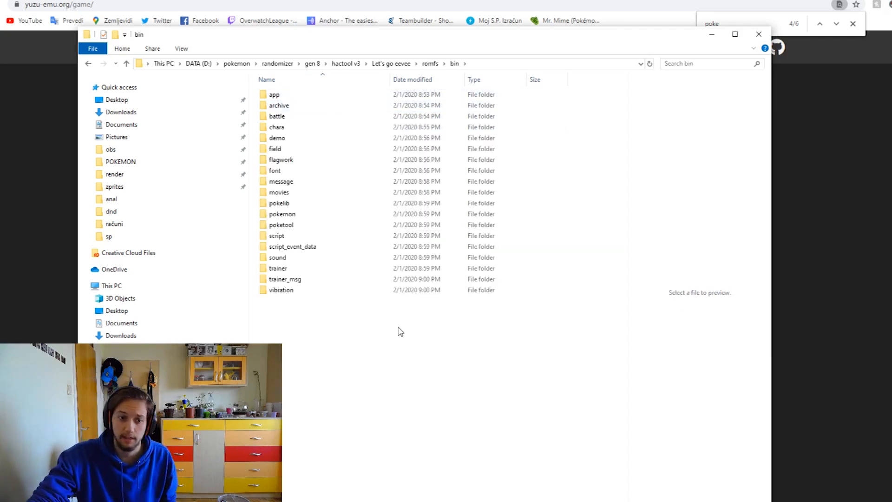
pyautogui.click(285, 279)
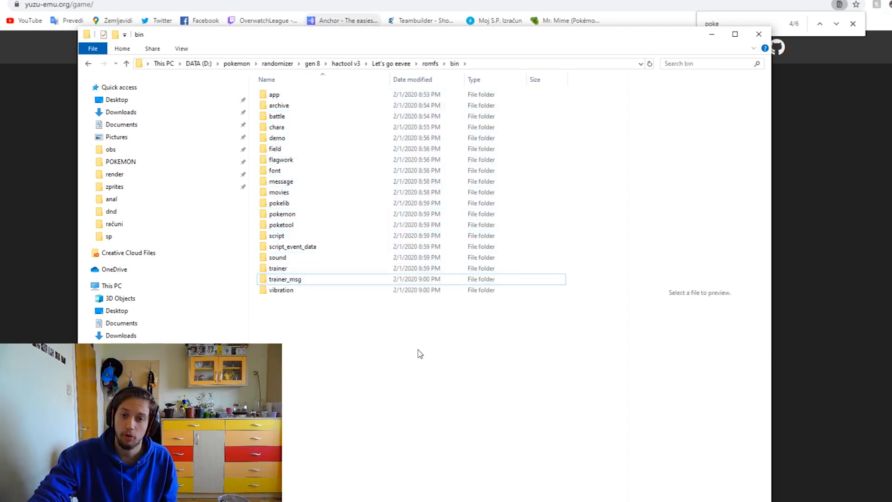